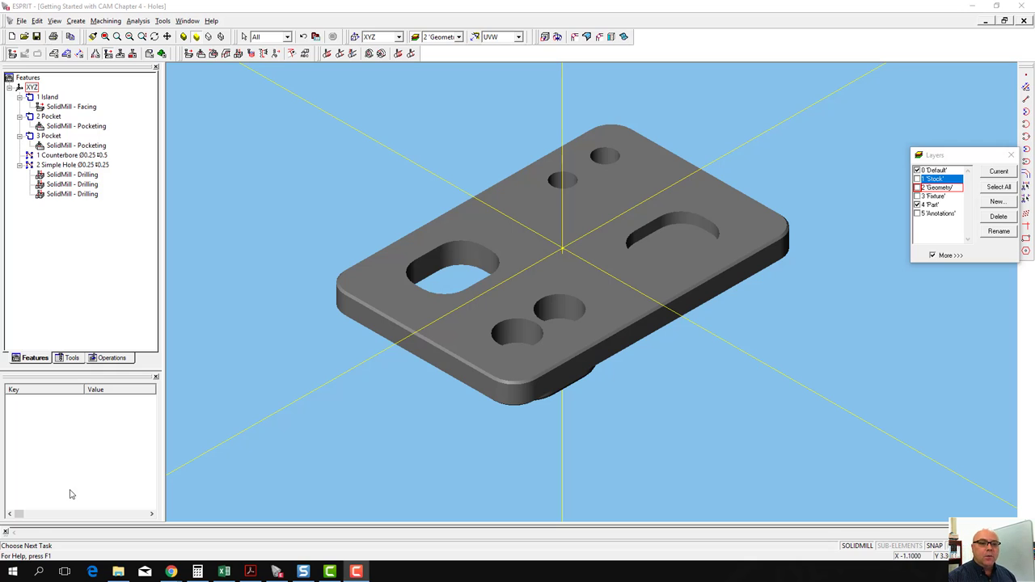
{"action": "mouse_move", "coordinate": [563, 304]}
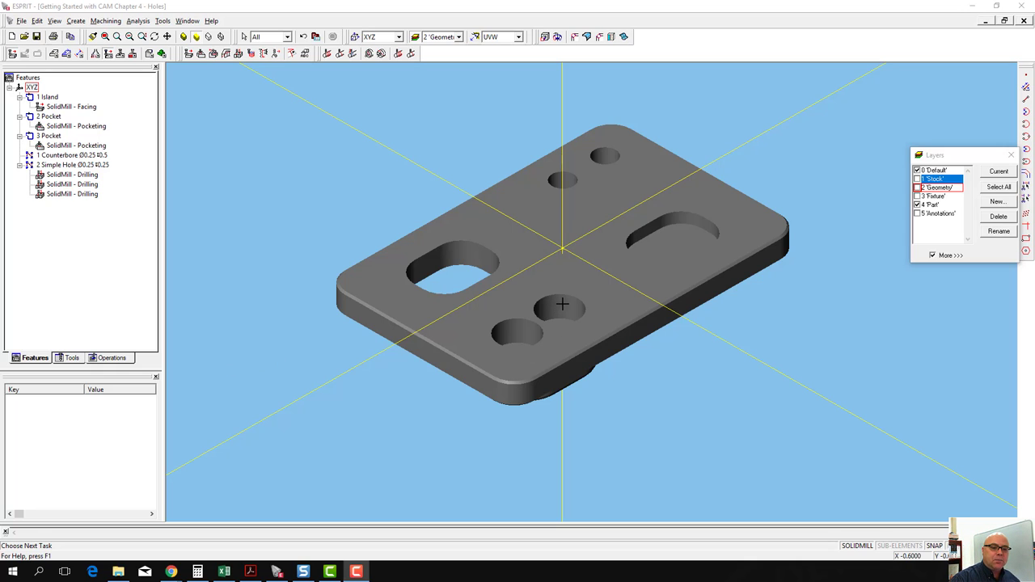
{"action": "mouse_move", "coordinate": [579, 310]}
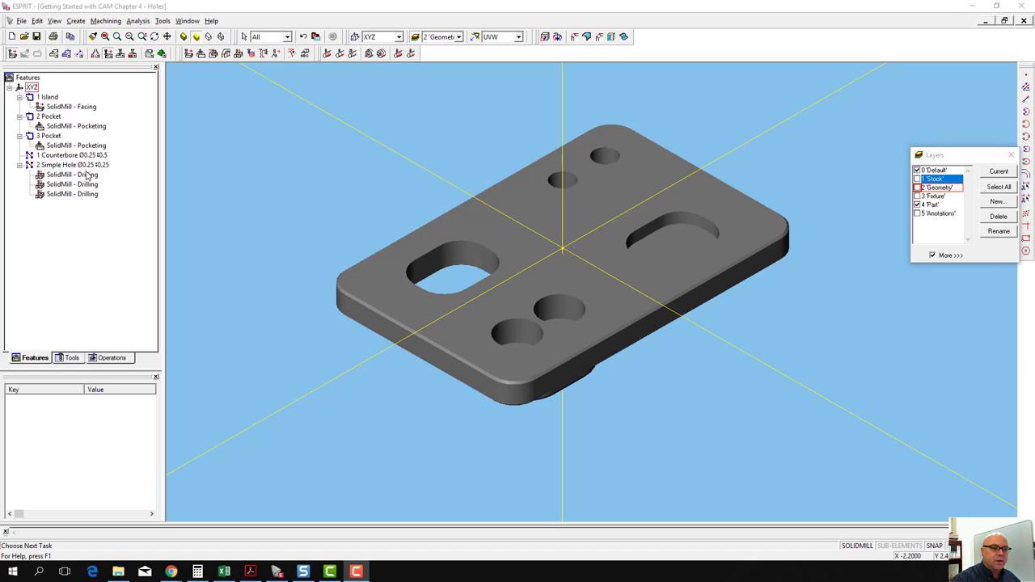
- Review the counterbore feature and the facing and pocketing operations' toolpaths
{"action": "left_click", "coordinate": [71, 155]}
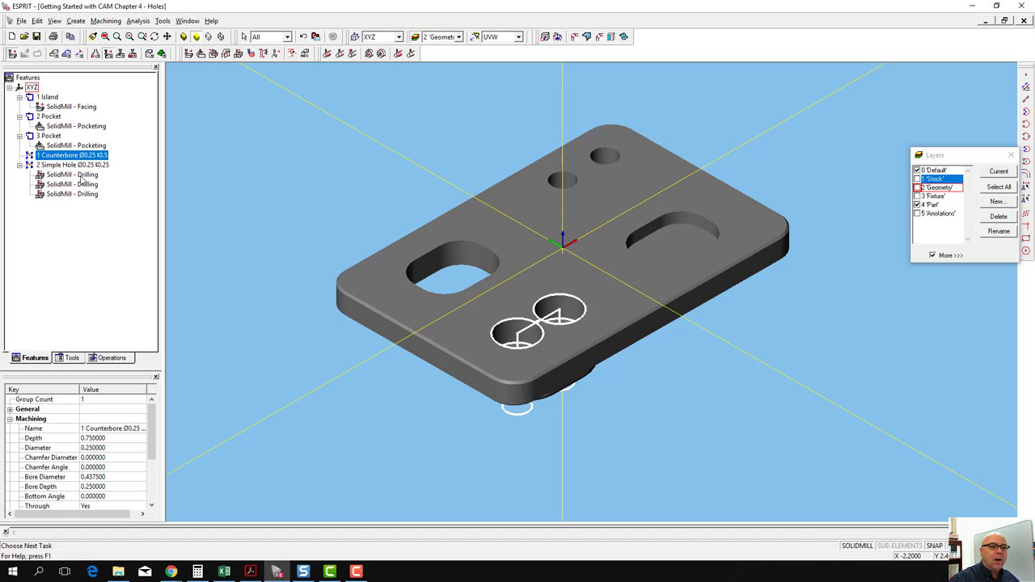
{"action": "mouse_move", "coordinate": [223, 126]}
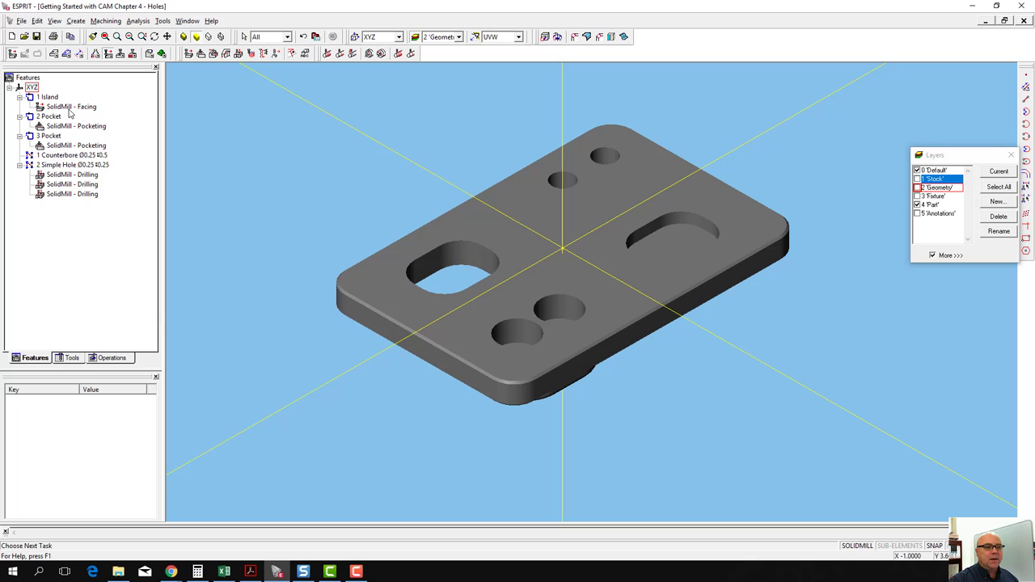
{"action": "left_click", "coordinate": [71, 107]}
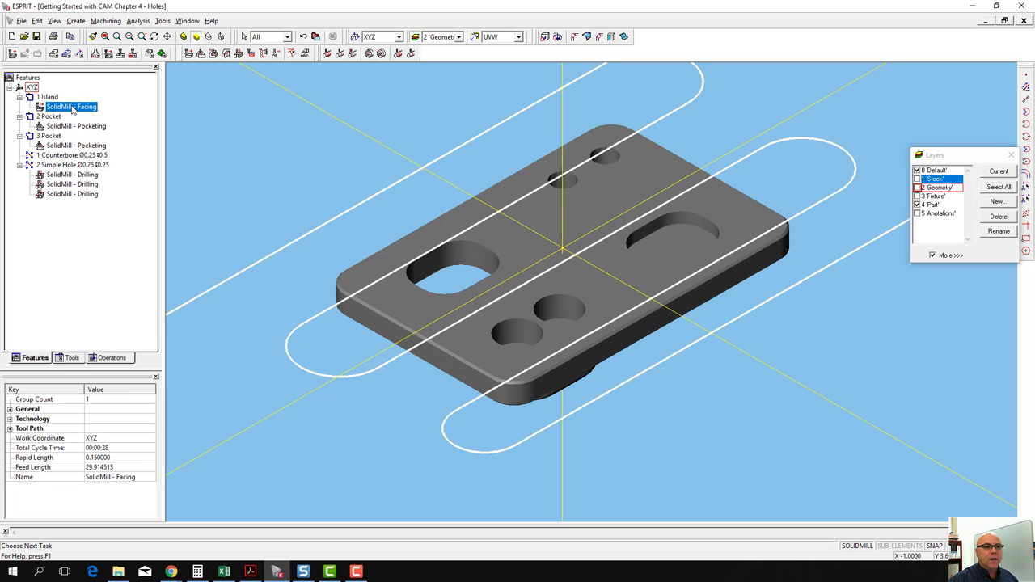
{"action": "left_click", "coordinate": [76, 126]}
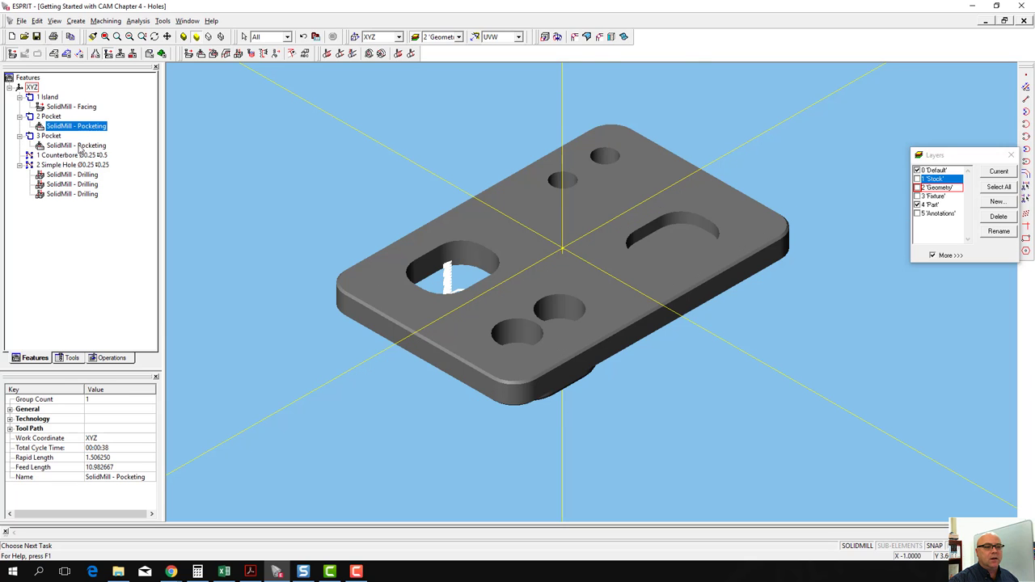
{"action": "left_click", "coordinate": [76, 145]}
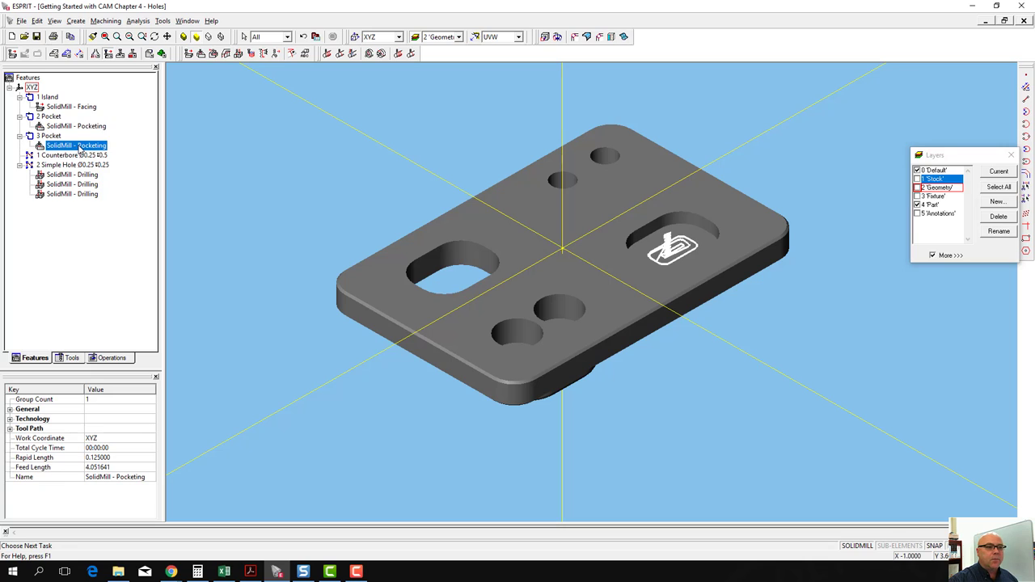
{"action": "mouse_move", "coordinate": [73, 126]}
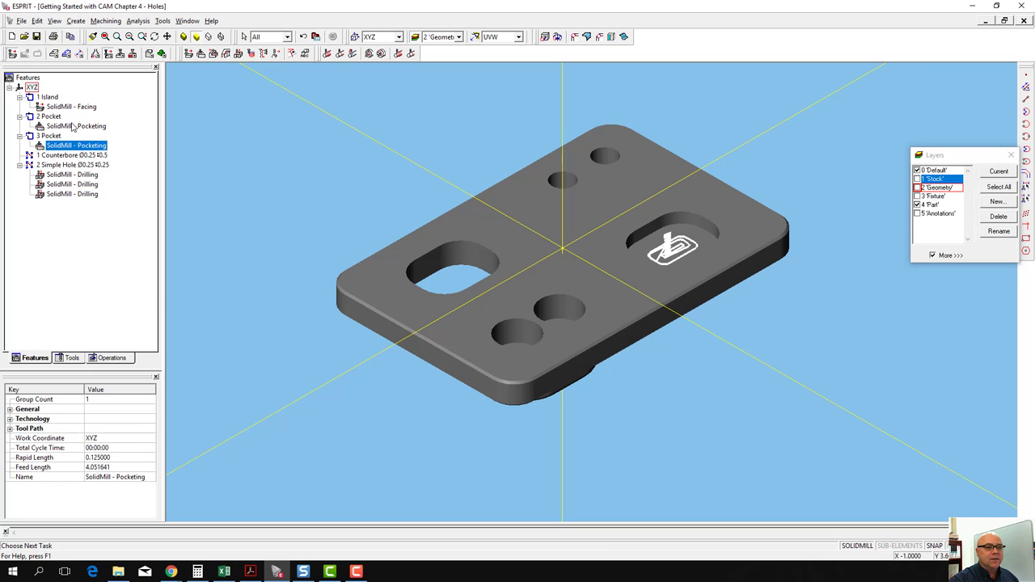
- Rename the first pocketing operation Through Pocket and the second one Pocket
{"action": "right_click", "coordinate": [77, 126]}
{"action": "type", "text": "Through Pocket"}
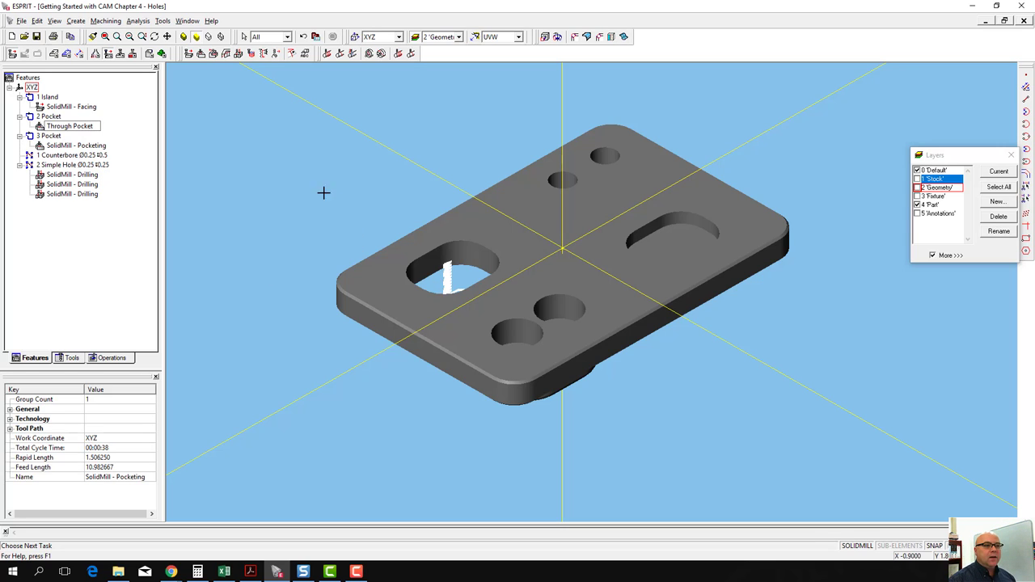
{"action": "left_click", "coordinate": [70, 126]}
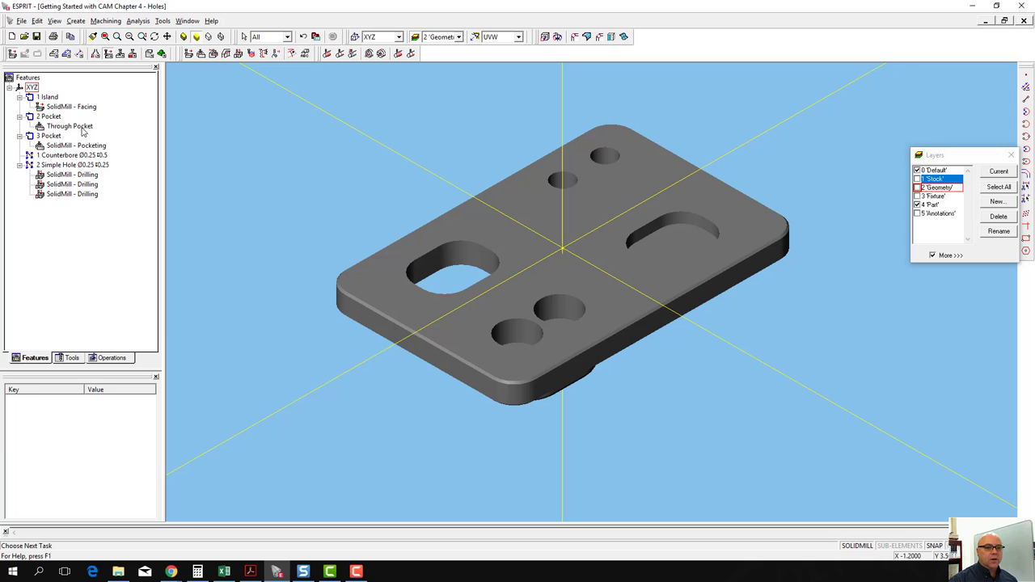
{"action": "left_click", "coordinate": [75, 146]}
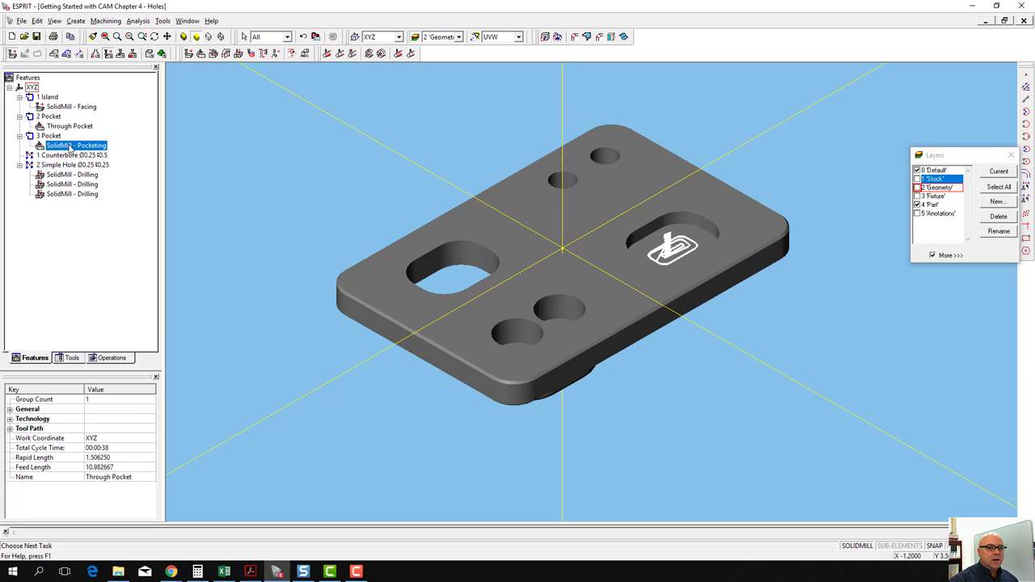
{"action": "right_click", "coordinate": [74, 146]}
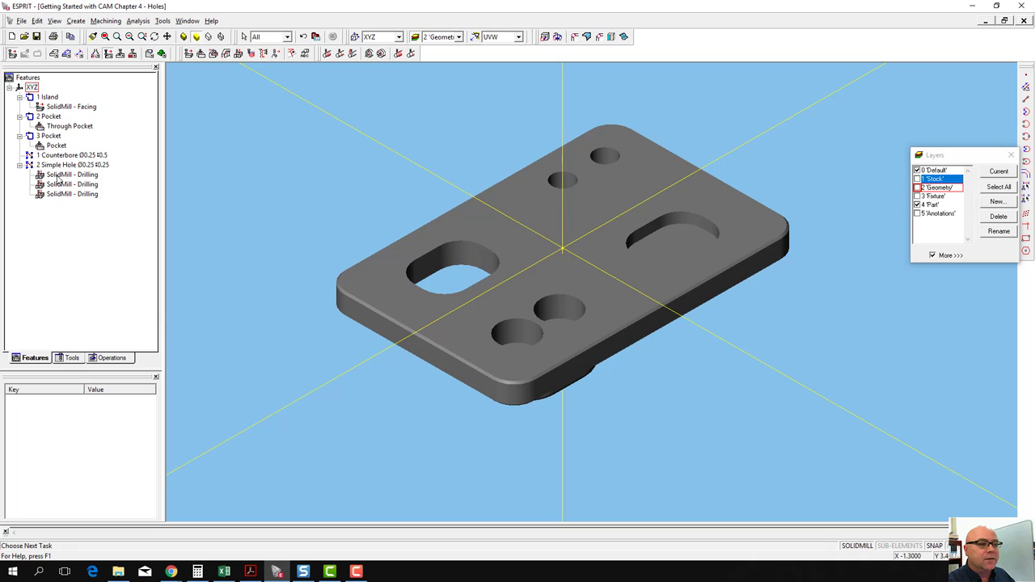
- Rename the simple hole's first two drilling operations Spot and Peck
{"action": "right_click", "coordinate": [71, 175]}
{"action": "type", "text": "Spot"}
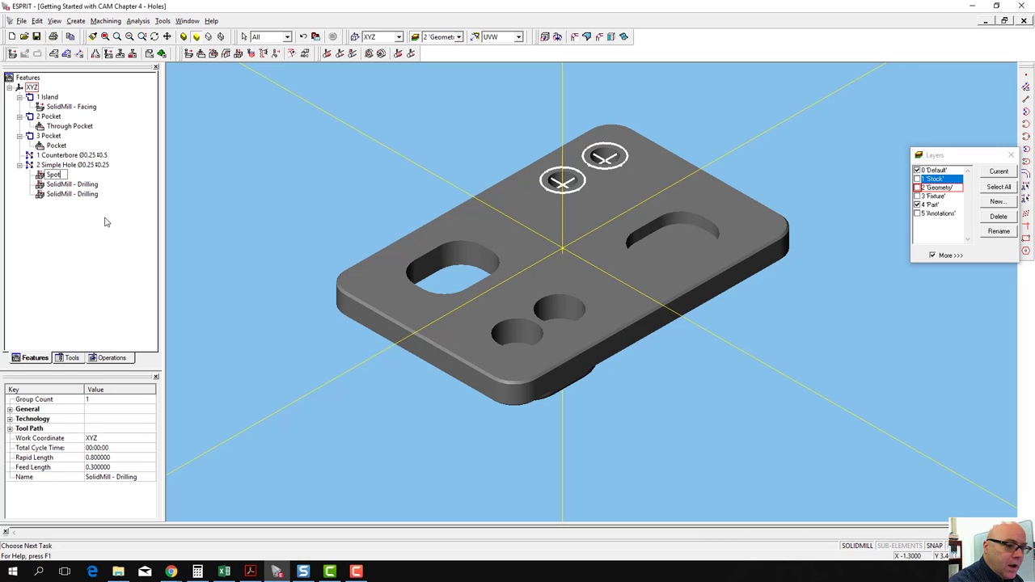
{"action": "left_click", "coordinate": [71, 184]}
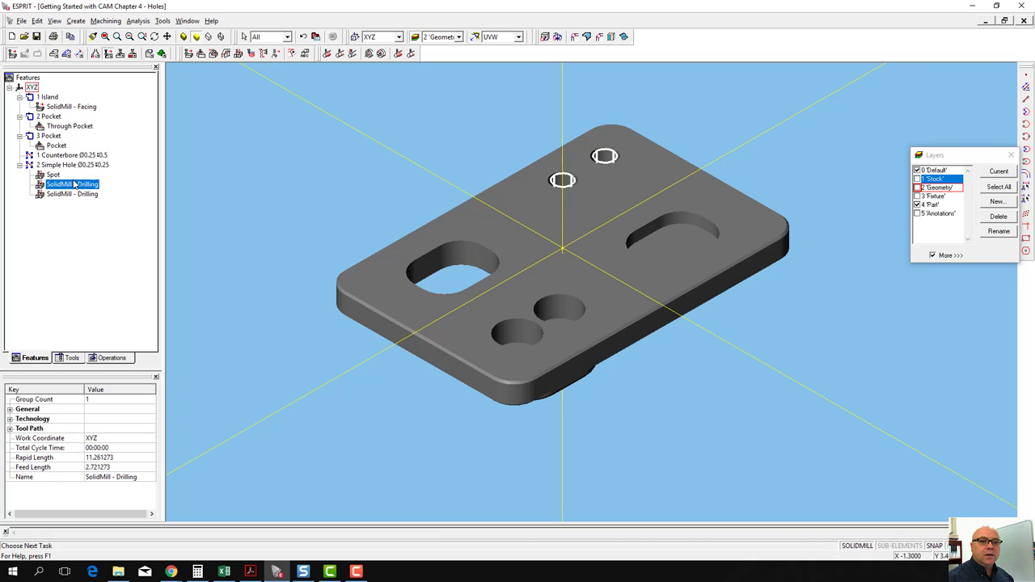
{"action": "right_click", "coordinate": [61, 184]}
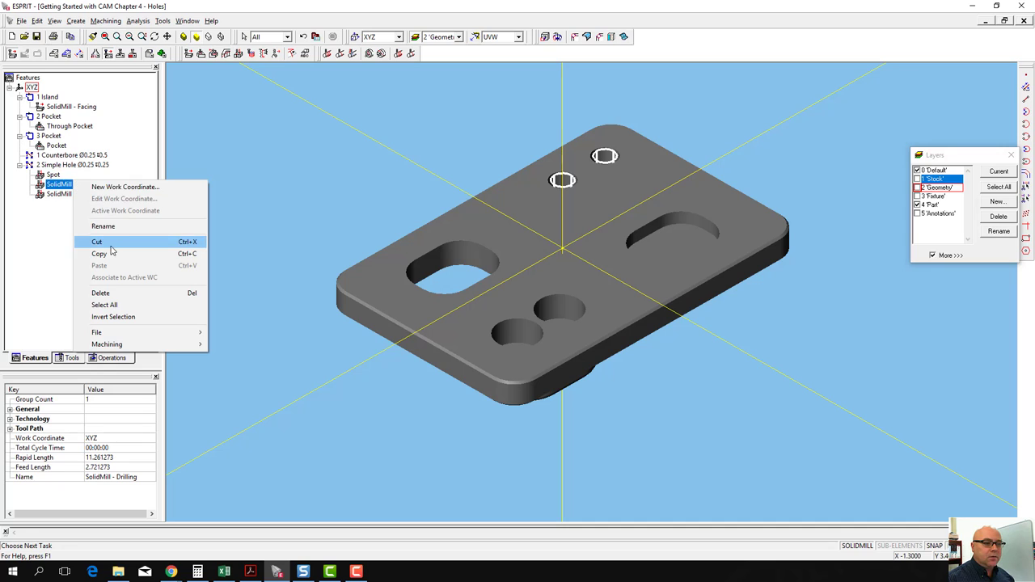
{"action": "left_click", "coordinate": [104, 227]}
{"action": "type", "text": "Peck"}
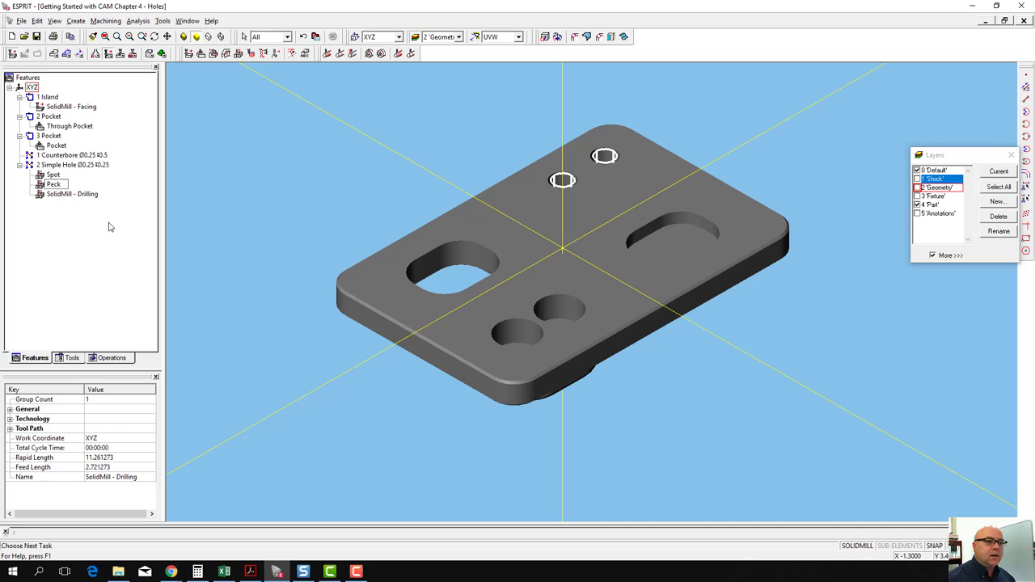
- Open the third drilling operation's settings page
{"action": "left_click", "coordinate": [71, 194]}
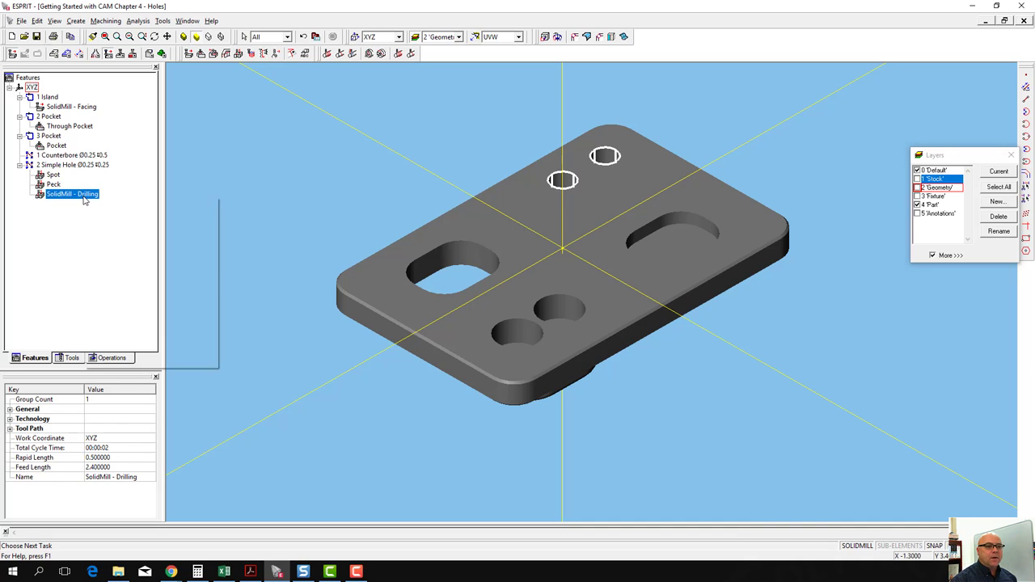
{"action": "double_click", "coordinate": [71, 194]}
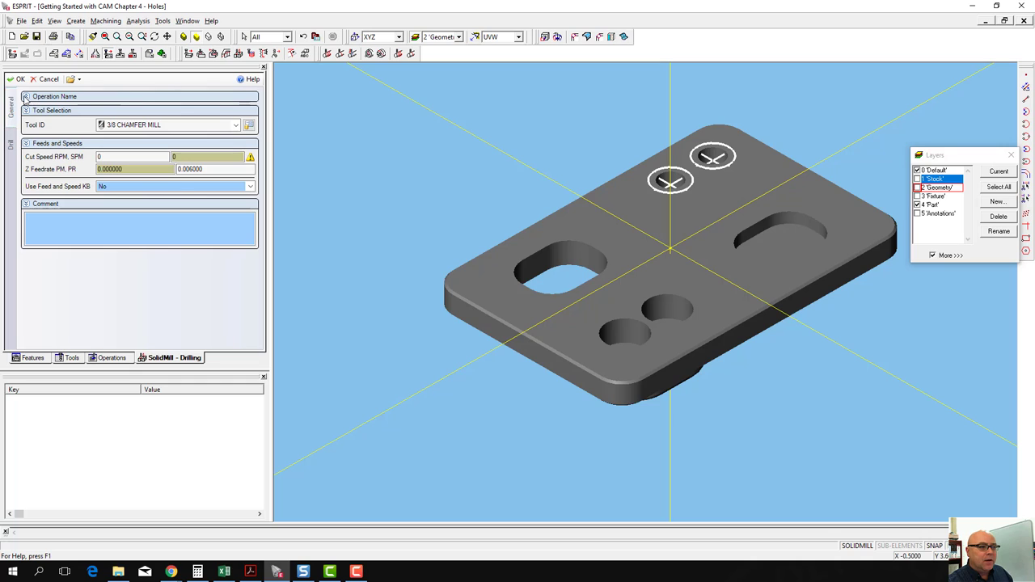
- Enter the operation name in the Operation Name field of the third drilling operation
{"action": "type", "text": "Spot"}
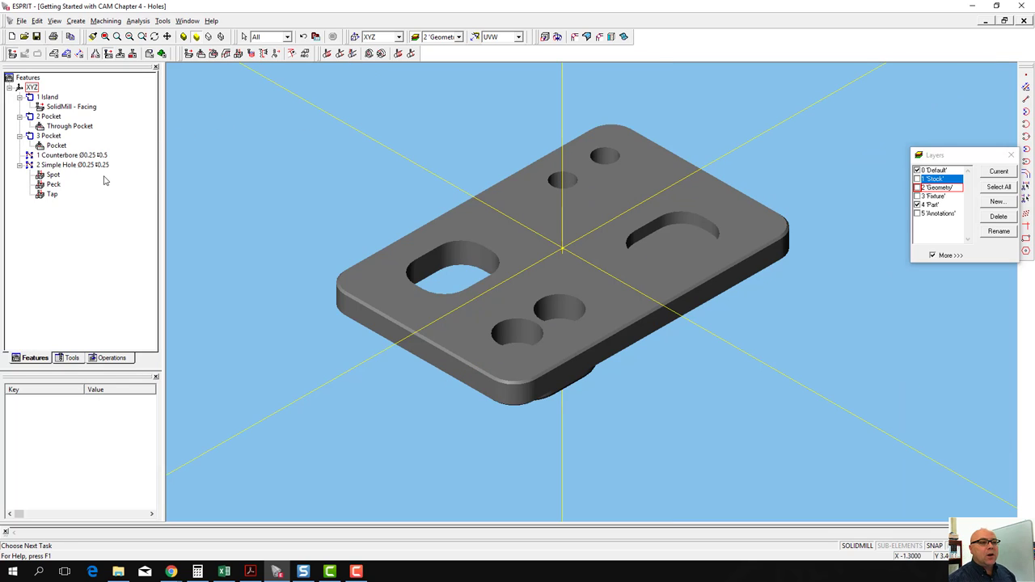
- Copy Spot and Peck from the simple hole and paste them under the Counterbore feature
{"action": "left_click", "coordinate": [71, 155]}
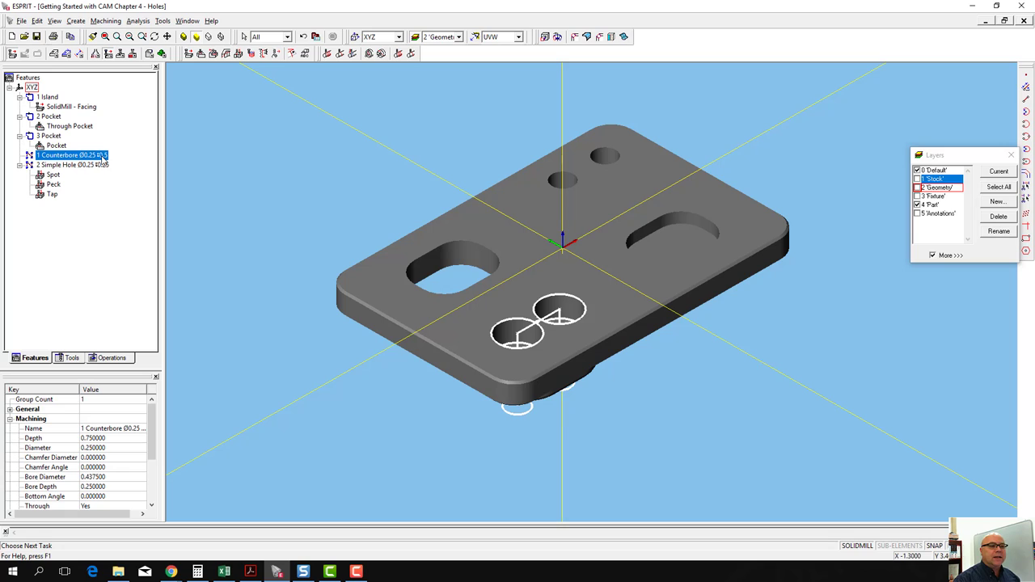
{"action": "mouse_move", "coordinate": [55, 181]}
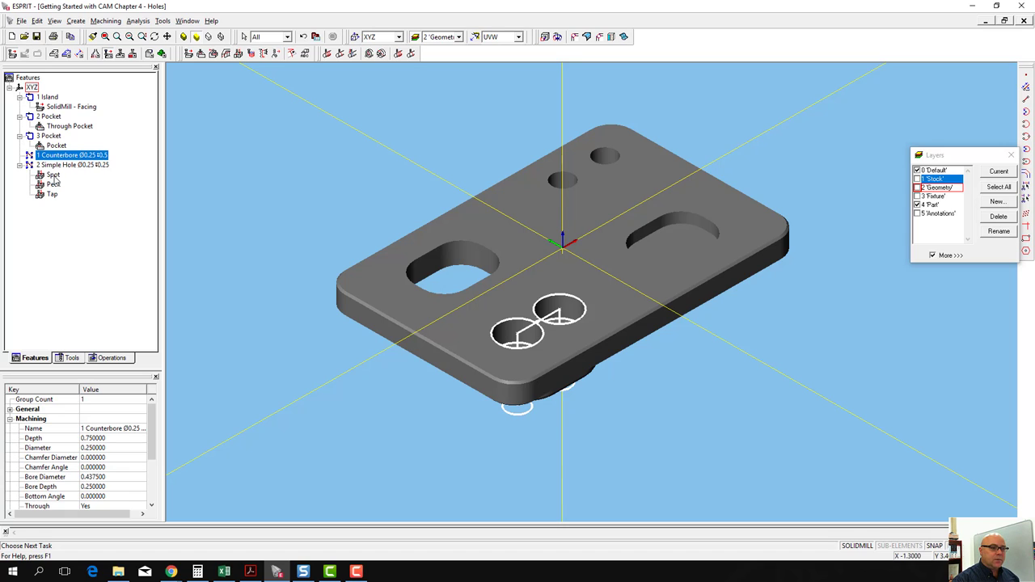
{"action": "left_click", "coordinate": [53, 175]}
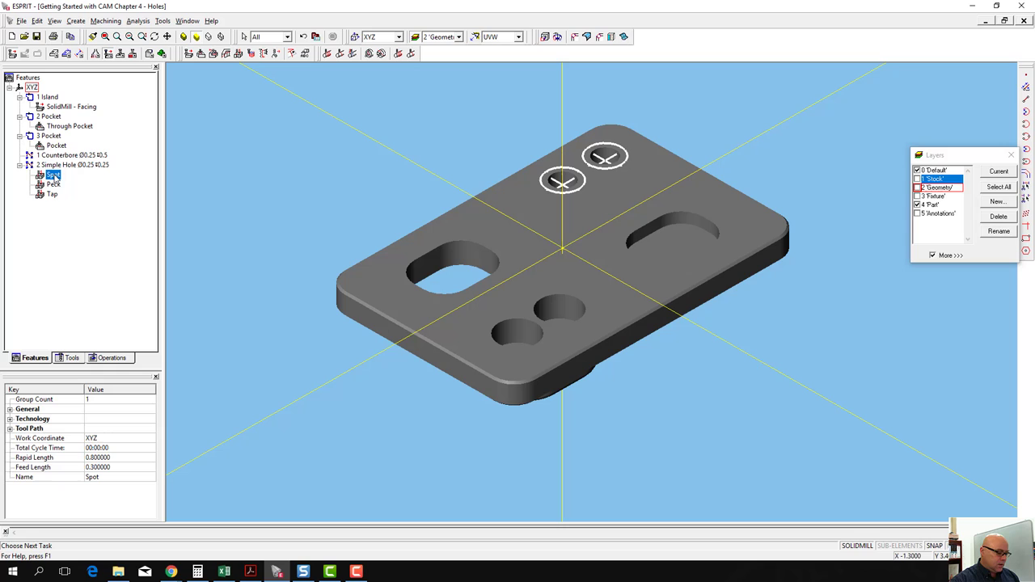
{"action": "mouse_move", "coordinate": [55, 190]}
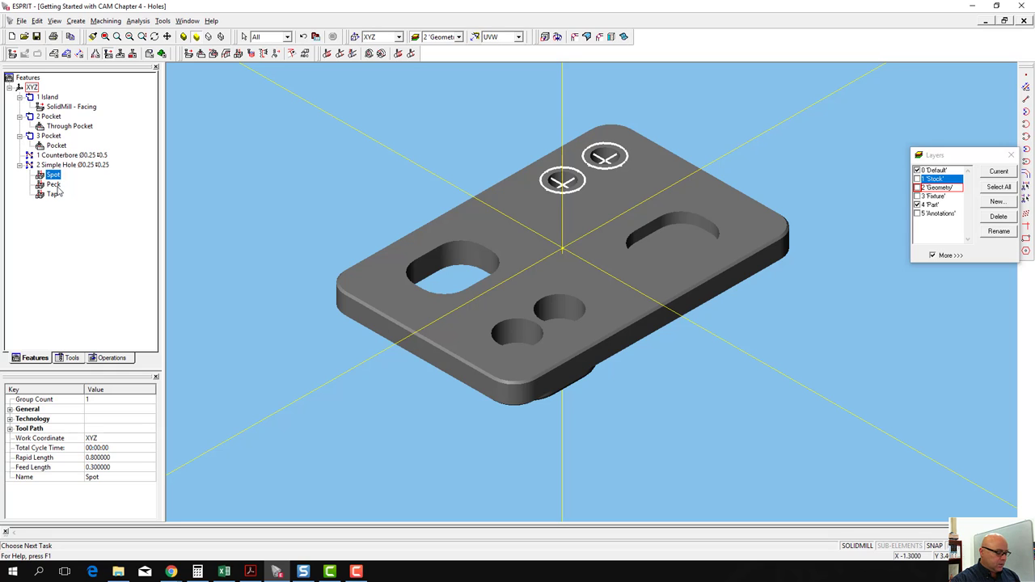
{"action": "left_click", "coordinate": [53, 184]}
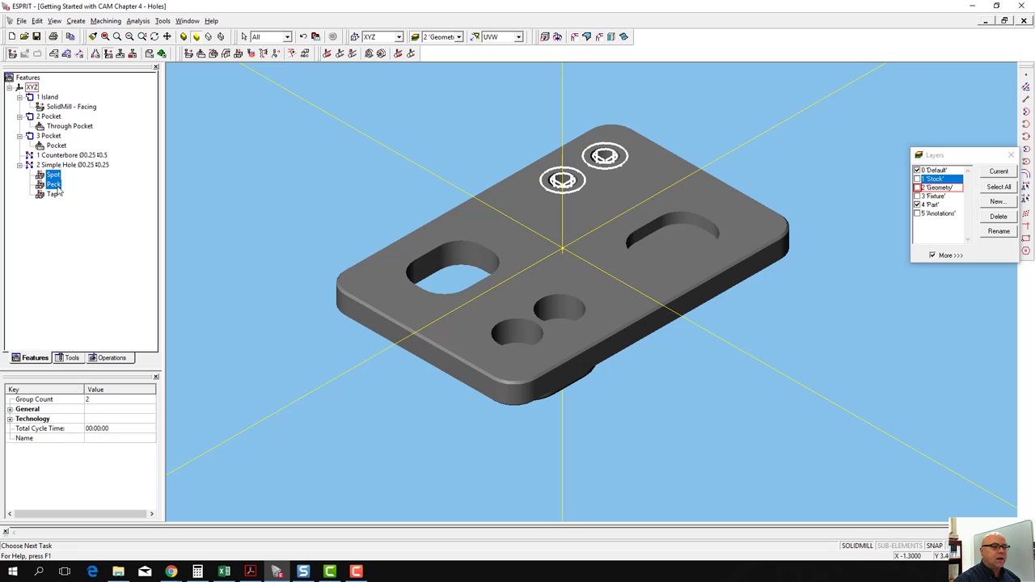
{"action": "right_click", "coordinate": [52, 185]}
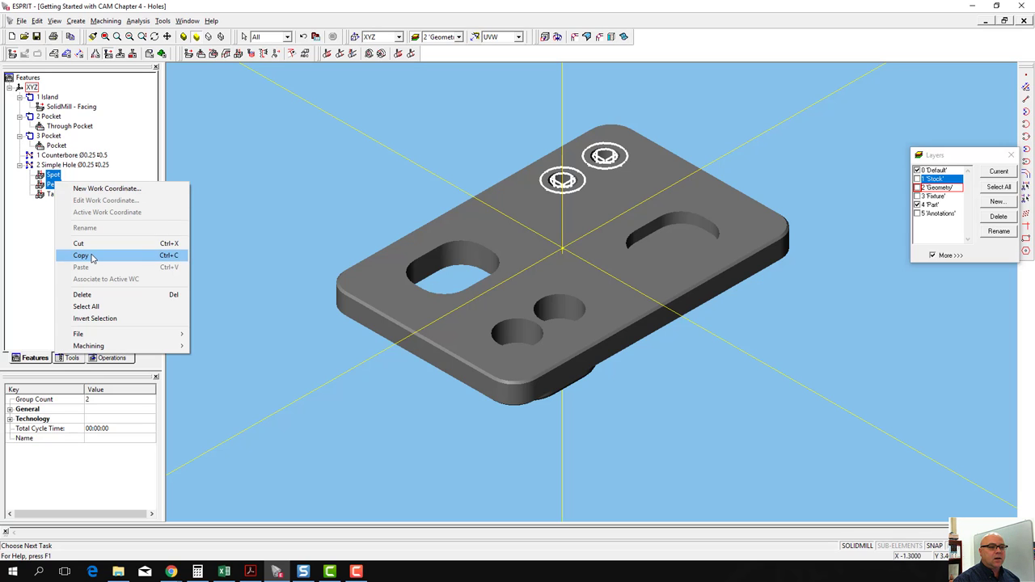
{"action": "left_click", "coordinate": [81, 256]}
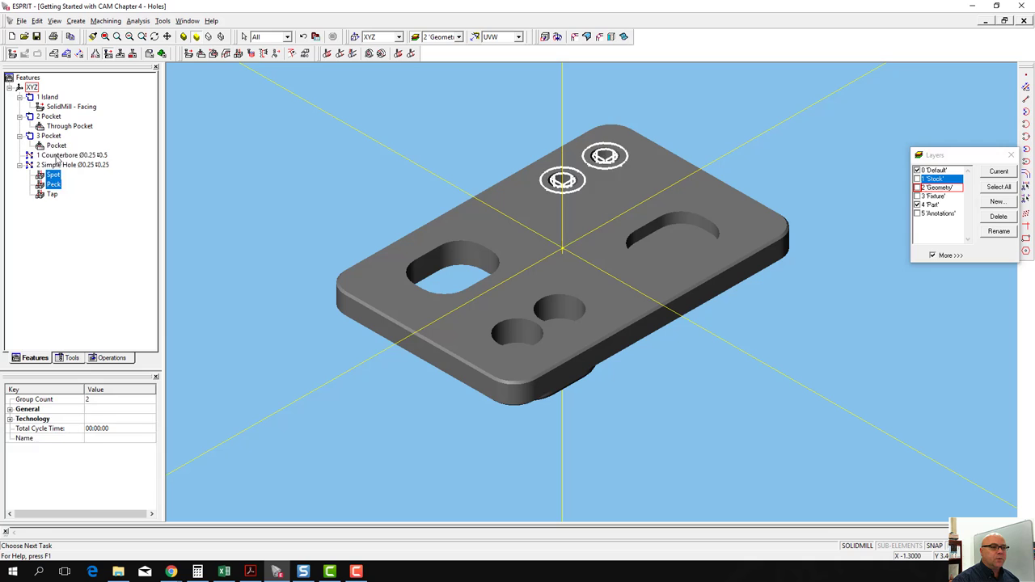
{"action": "right_click", "coordinate": [73, 155]}
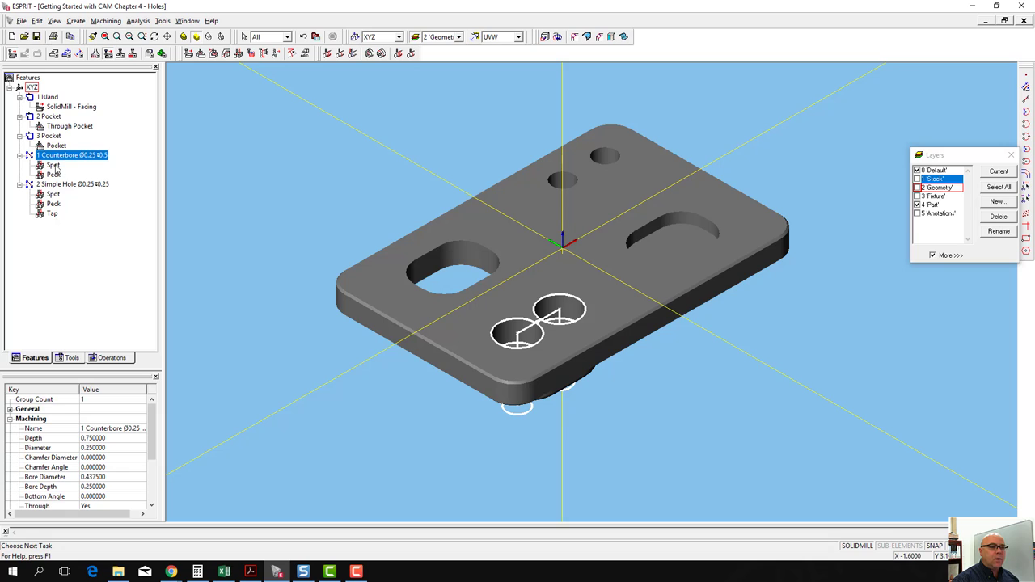
{"action": "left_click", "coordinate": [52, 174]}
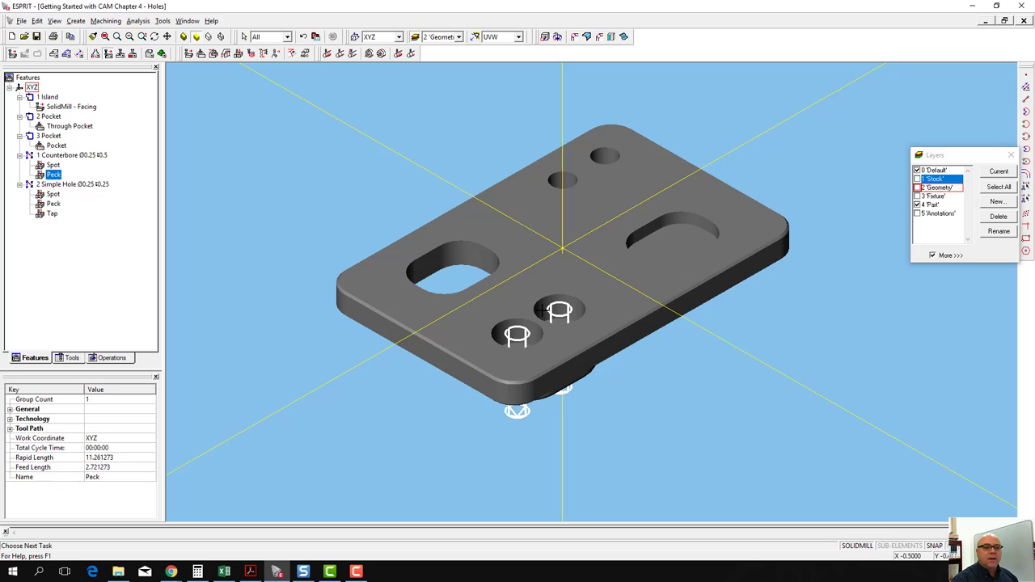
{"action": "mouse_move", "coordinate": [526, 323]}
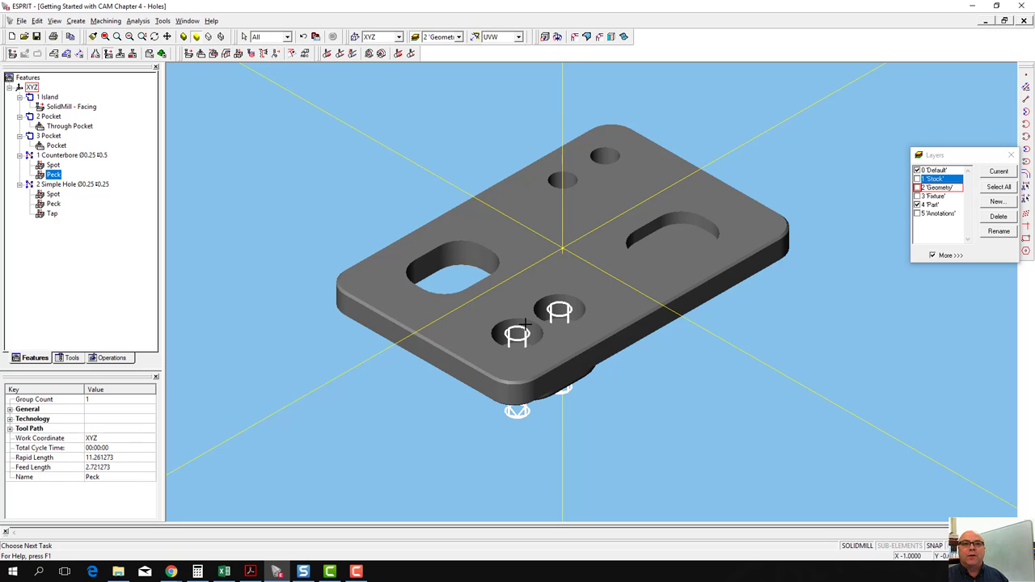
{"action": "mouse_move", "coordinate": [288, 281]}
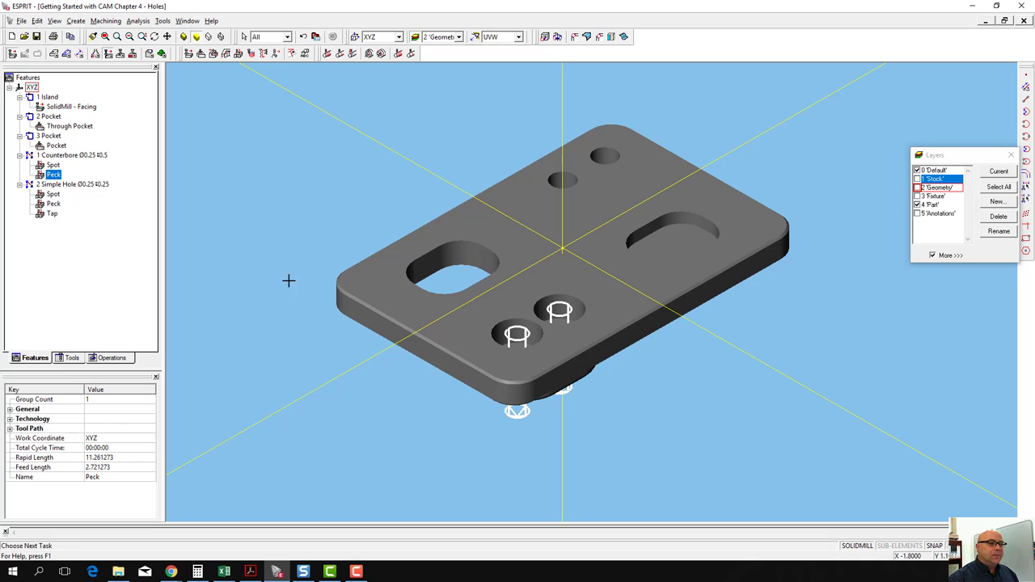
- Change the counterbore Peck operation's Tool ID from the NUMBER 7 Drill to the F Drill
{"action": "double_click", "coordinate": [54, 175]}
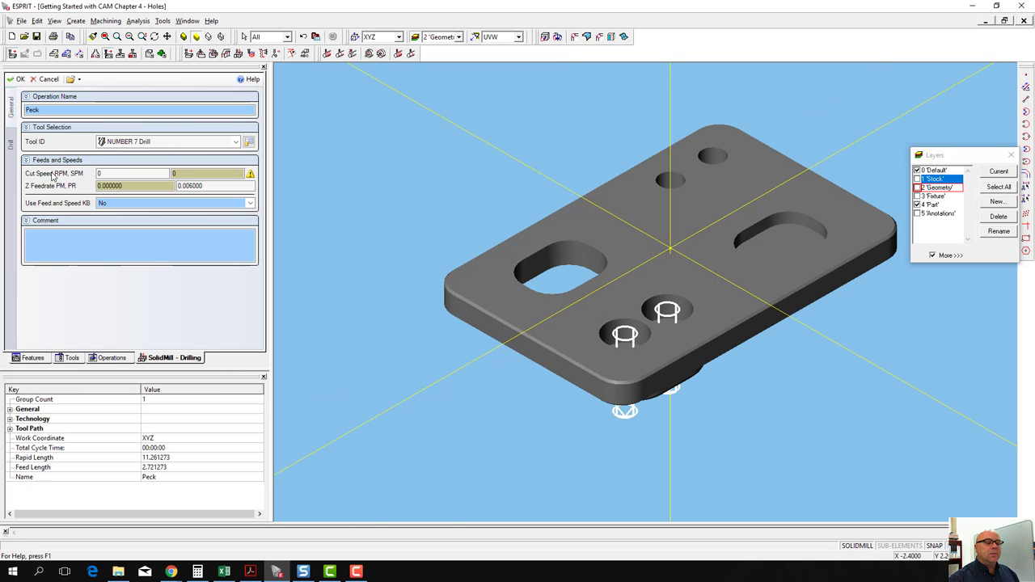
{"action": "left_click", "coordinate": [236, 142]}
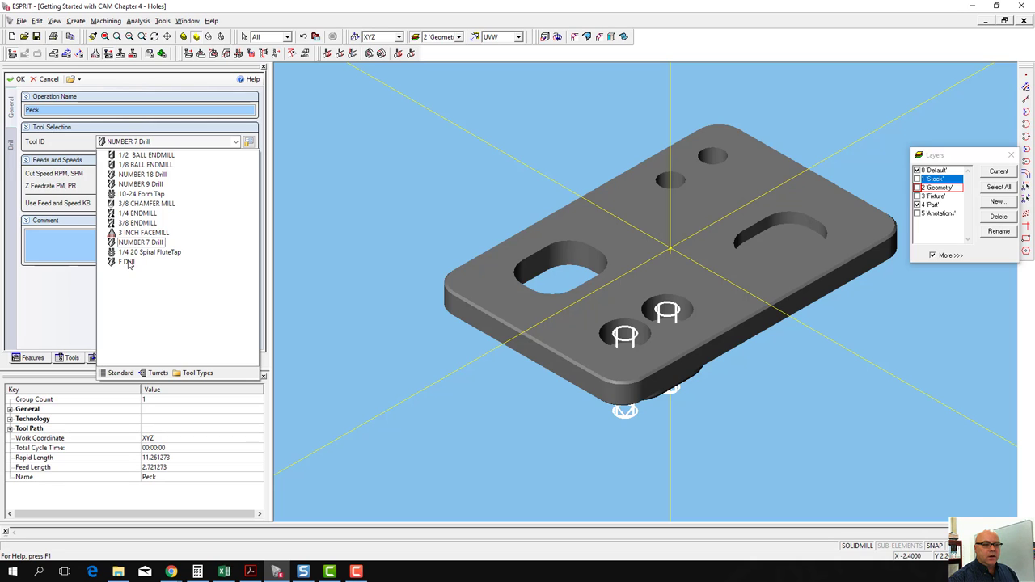
{"action": "left_click", "coordinate": [126, 262]}
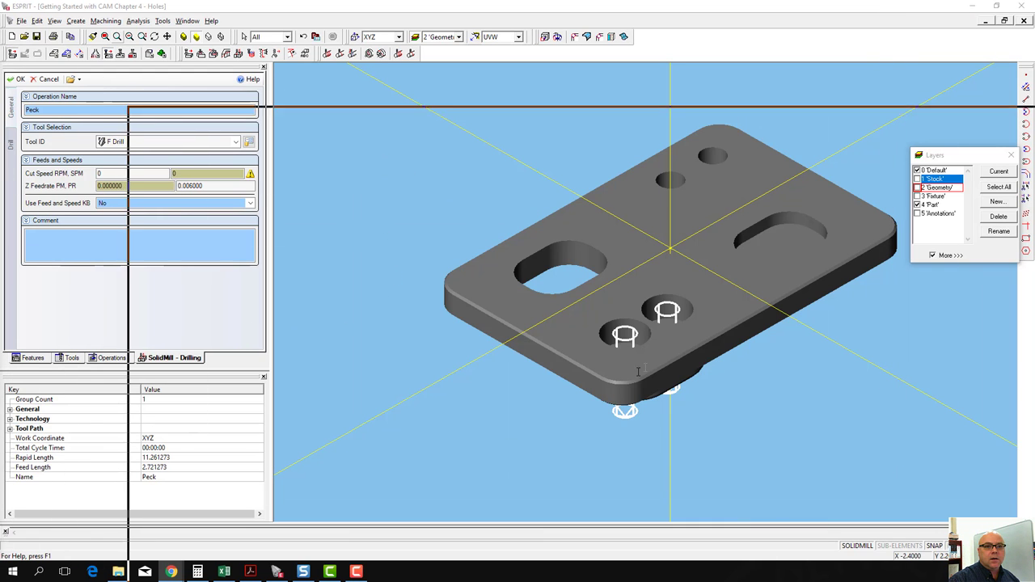
{"action": "left_click", "coordinate": [171, 573]}
{"action": "type", "text": "mfelabs"}
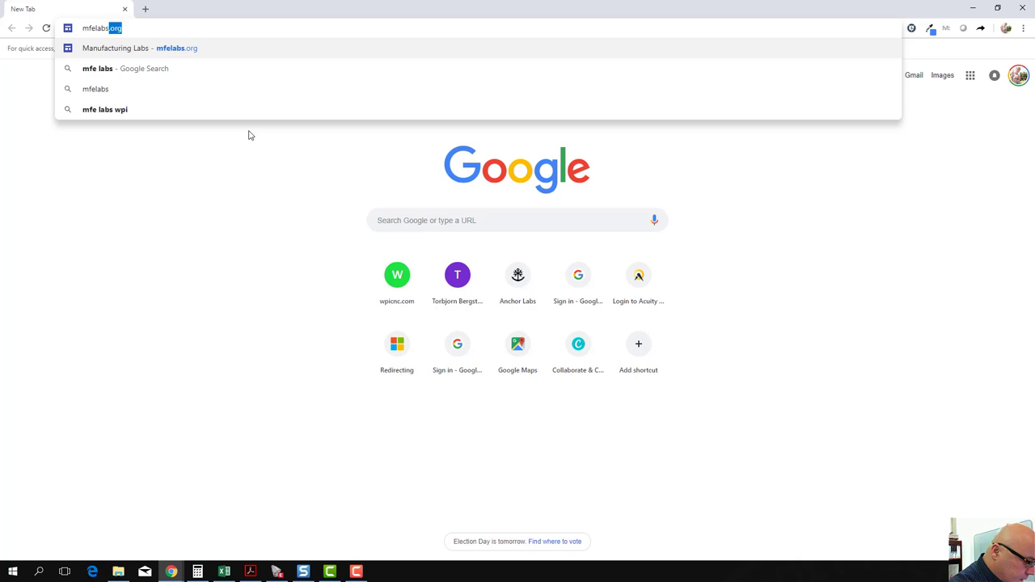
- Navigate mfelabs.org via Information for Students > Tooling to the Milling Tools drill feeds and speeds sheet
{"action": "left_click", "coordinate": [139, 48]}
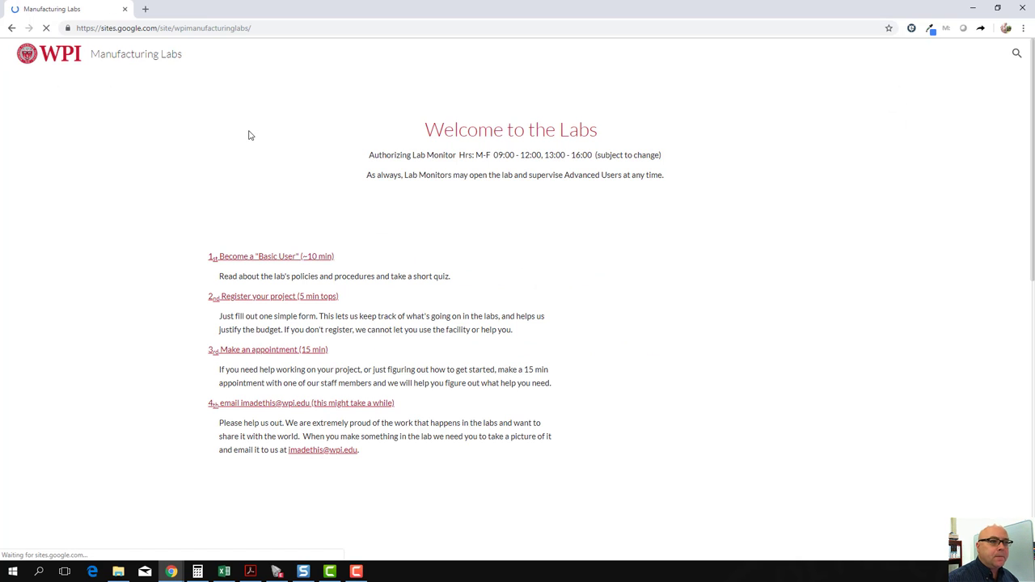
{"action": "left_click", "coordinate": [686, 53]}
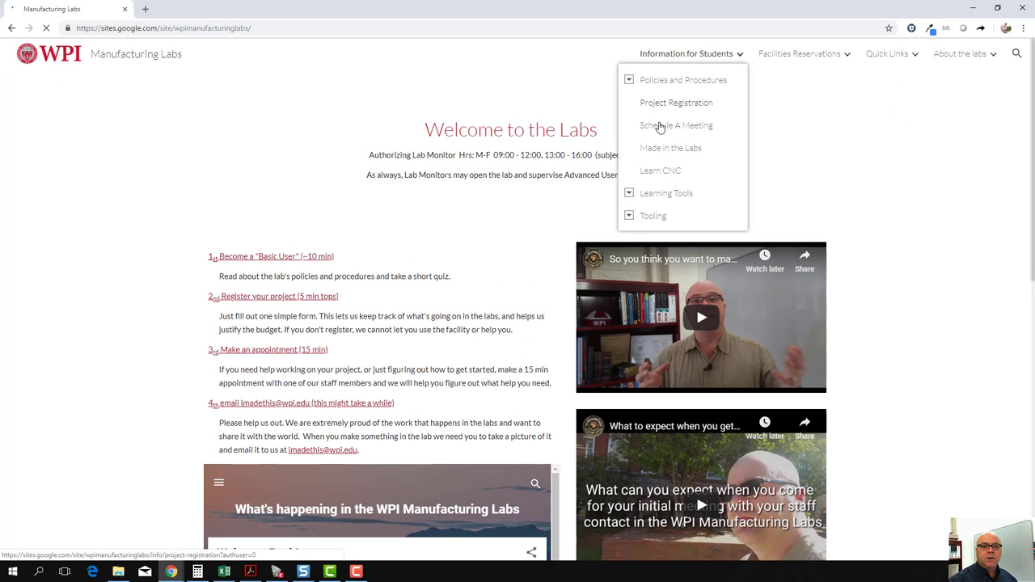
{"action": "left_click", "coordinate": [653, 216]}
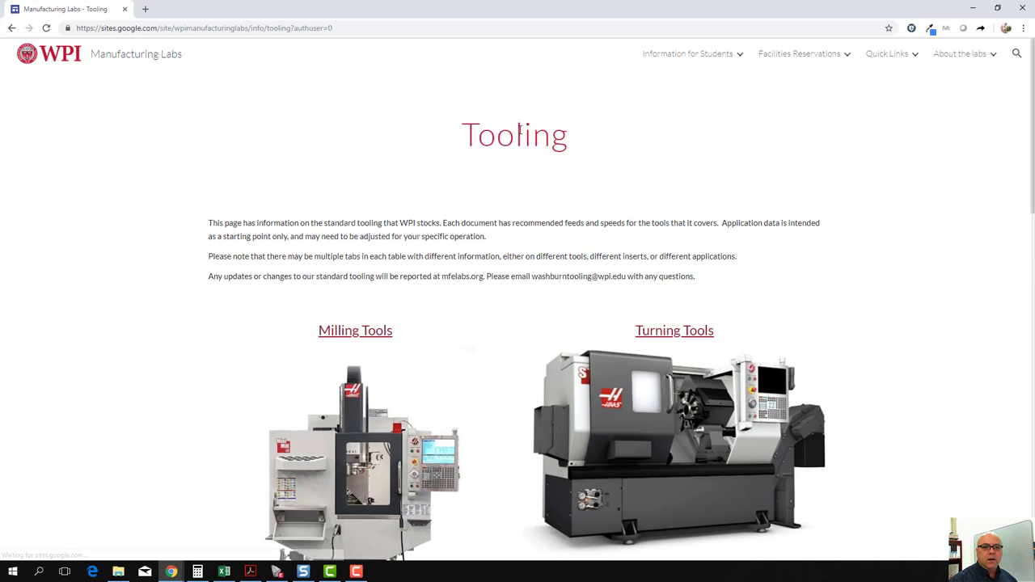
{"action": "left_click", "coordinate": [356, 330]}
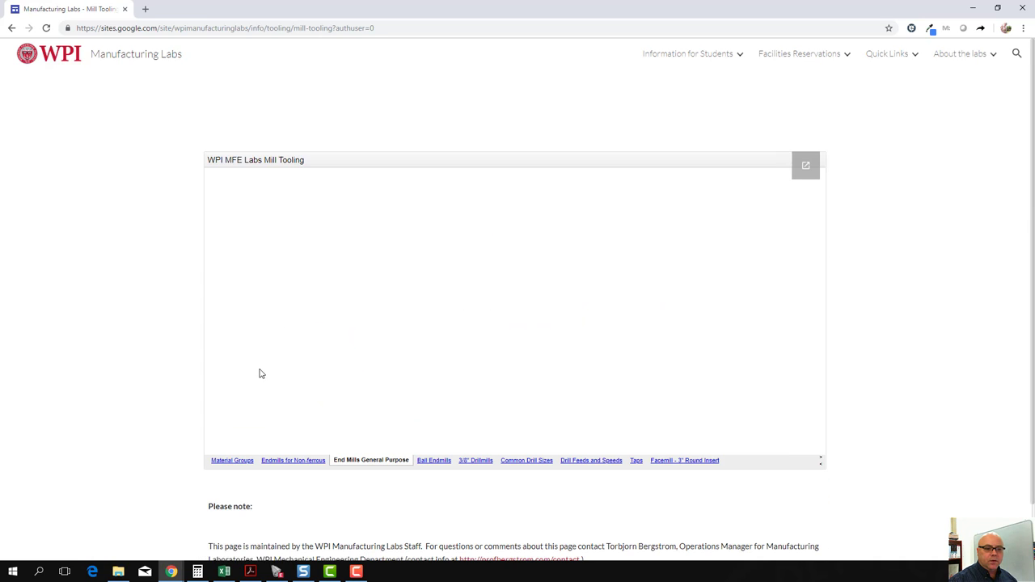
{"action": "left_click", "coordinate": [592, 459]}
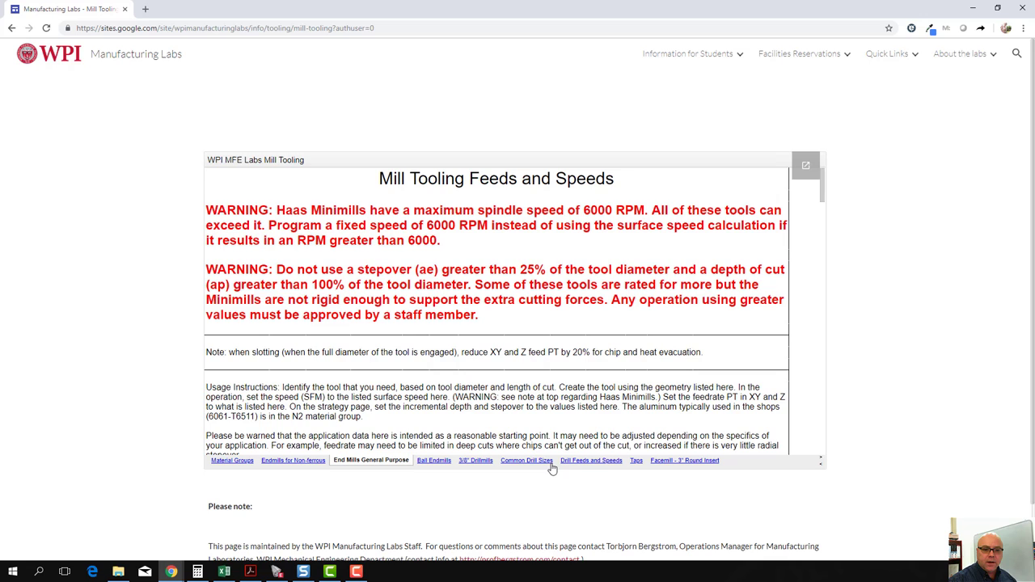
{"action": "mouse_move", "coordinate": [579, 466]}
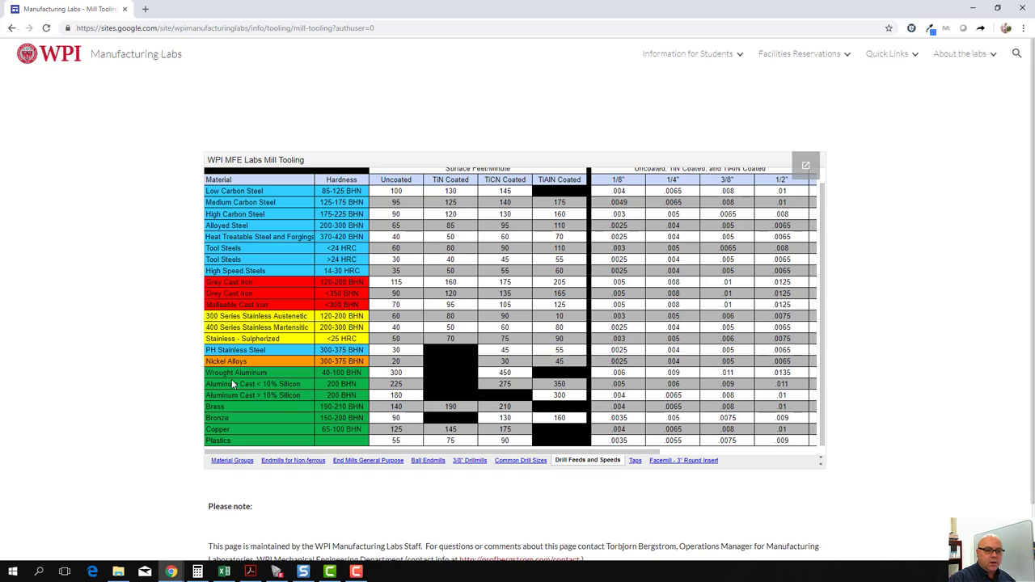
{"action": "mouse_move", "coordinate": [401, 376]}
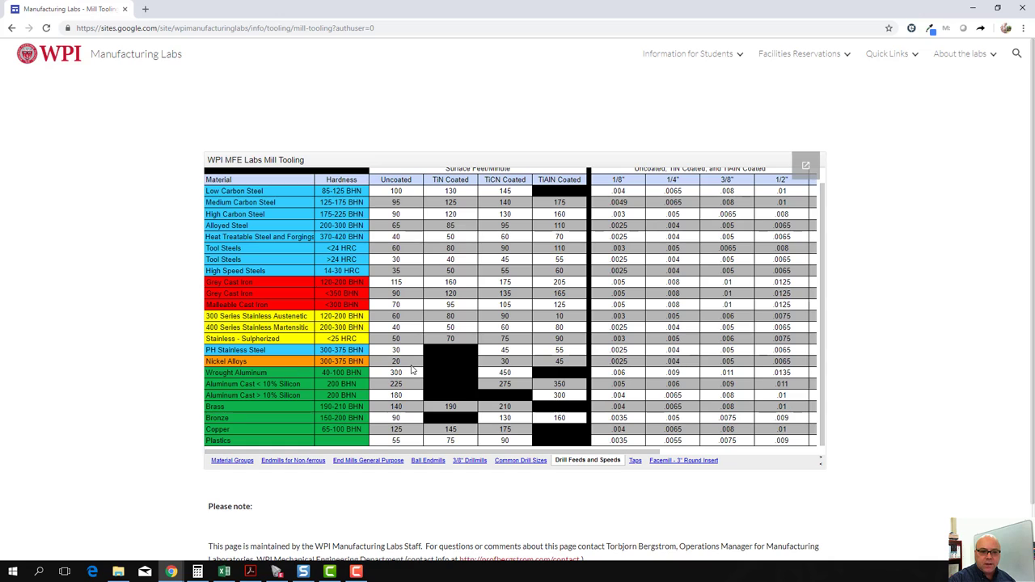
{"action": "mouse_move", "coordinate": [661, 374]}
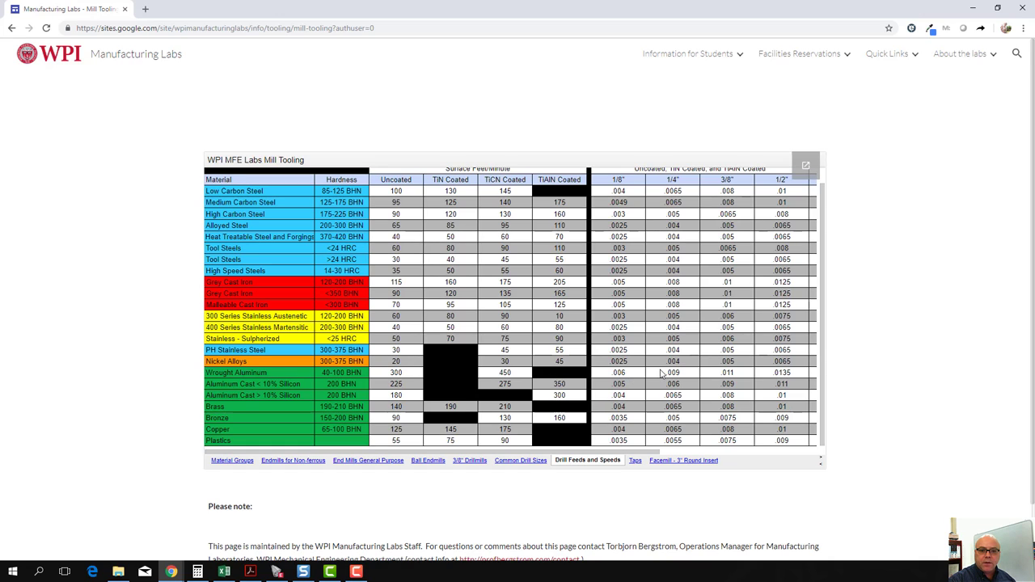
{"action": "mouse_move", "coordinate": [678, 378]}
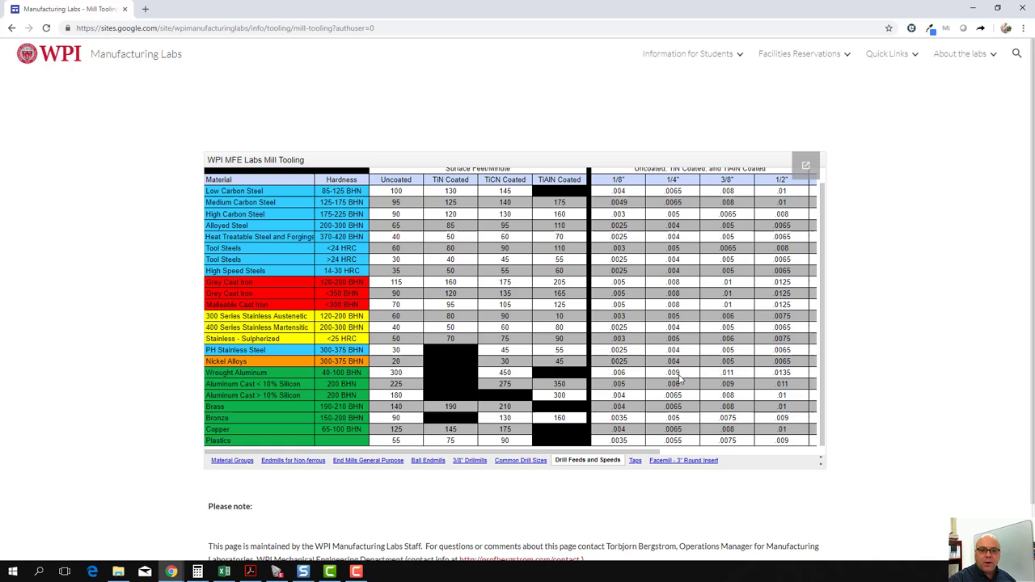
{"action": "mouse_move", "coordinate": [676, 378]}
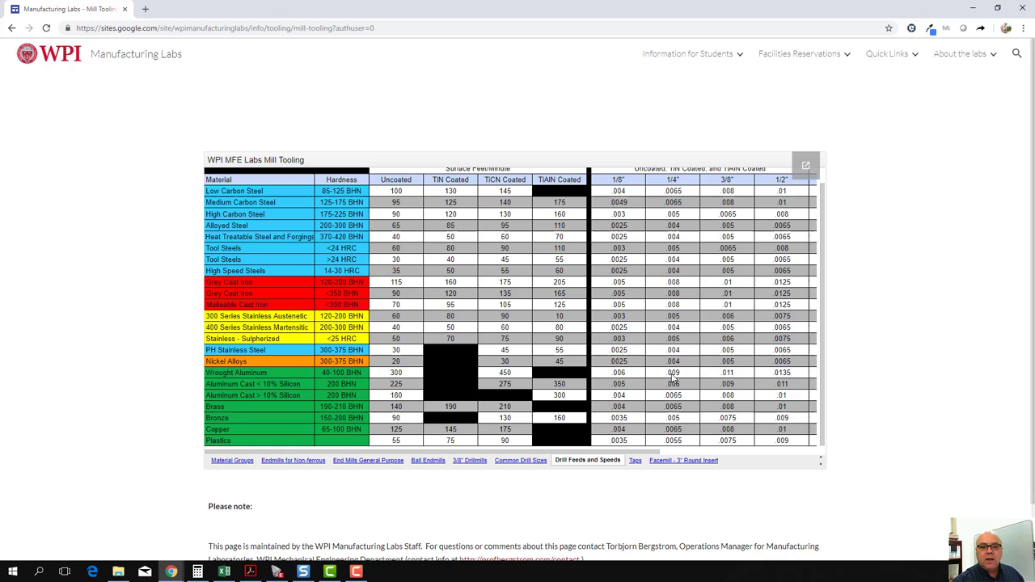
{"action": "mouse_move", "coordinate": [644, 374]}
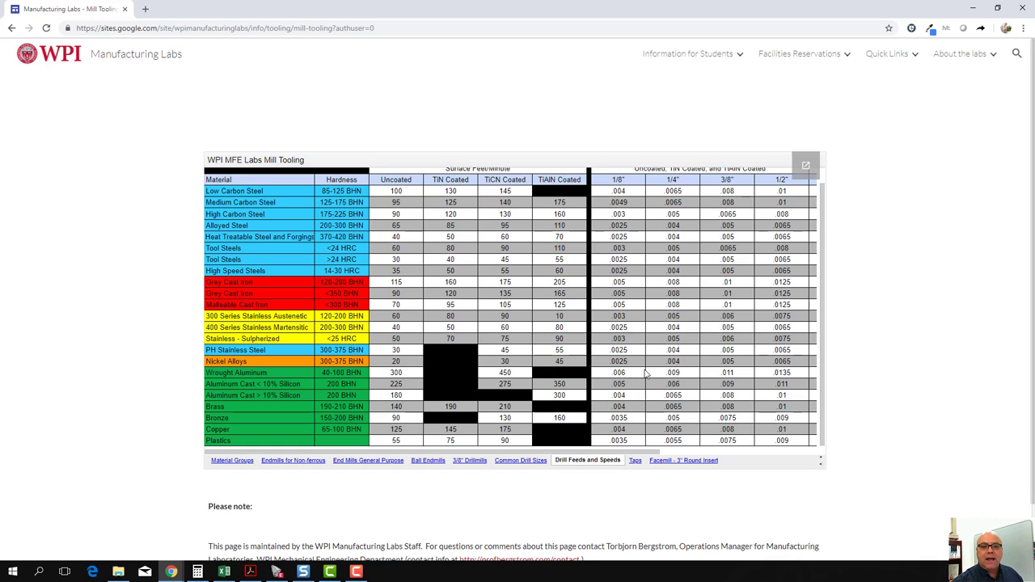
{"action": "mouse_move", "coordinate": [657, 385]}
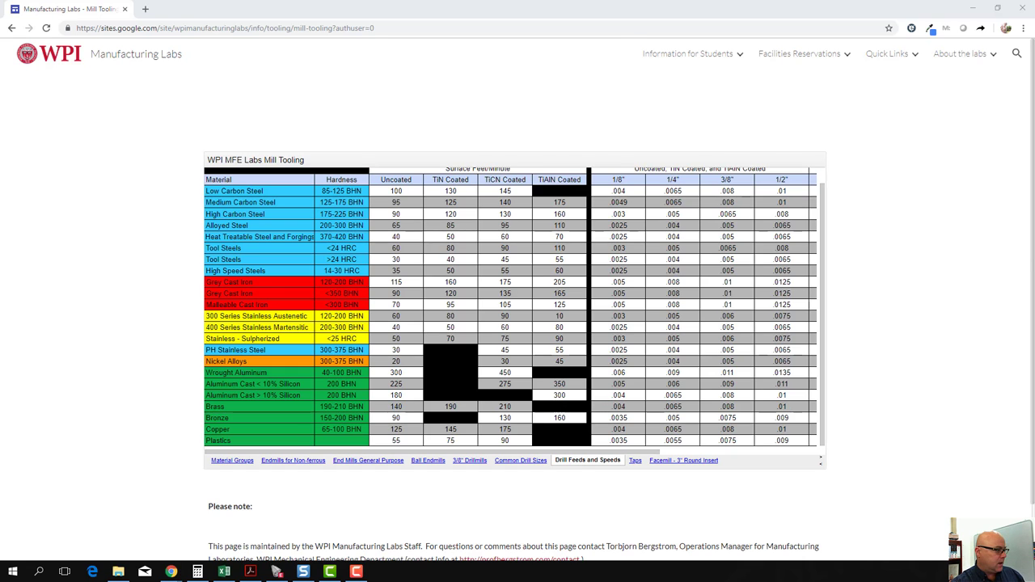
- Set the F Drill peck operation's Cut Speed to 300 SFM, giving 4459 RPM
{"action": "left_click", "coordinate": [302, 572]}
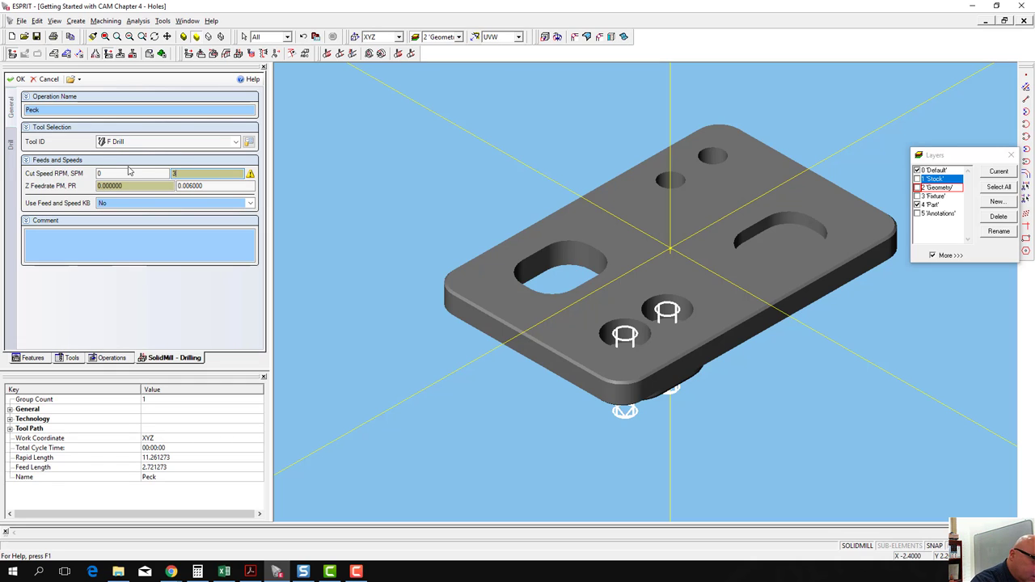
{"action": "type", "text": "300"}
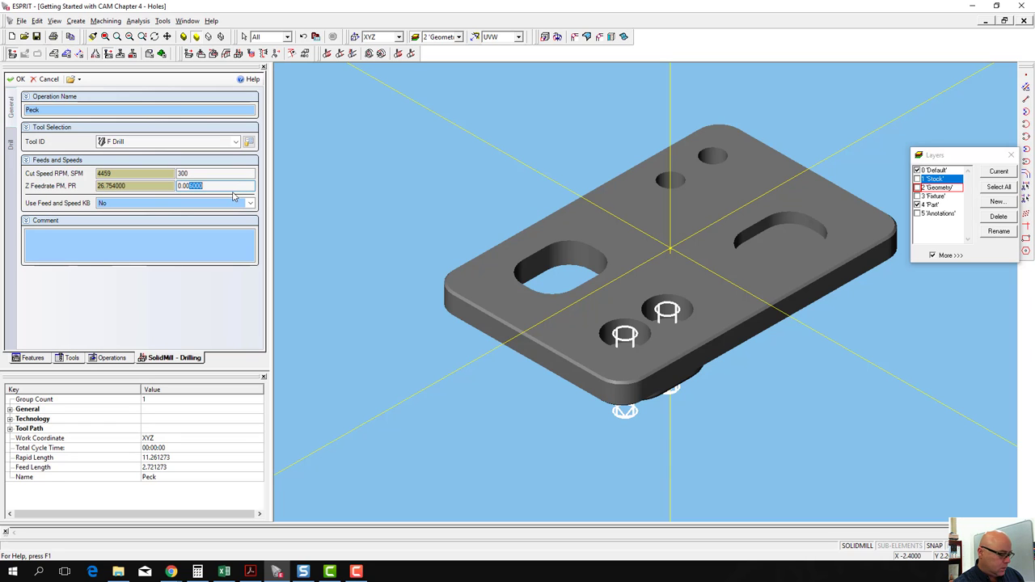
{"action": "left_click", "coordinate": [172, 573]}
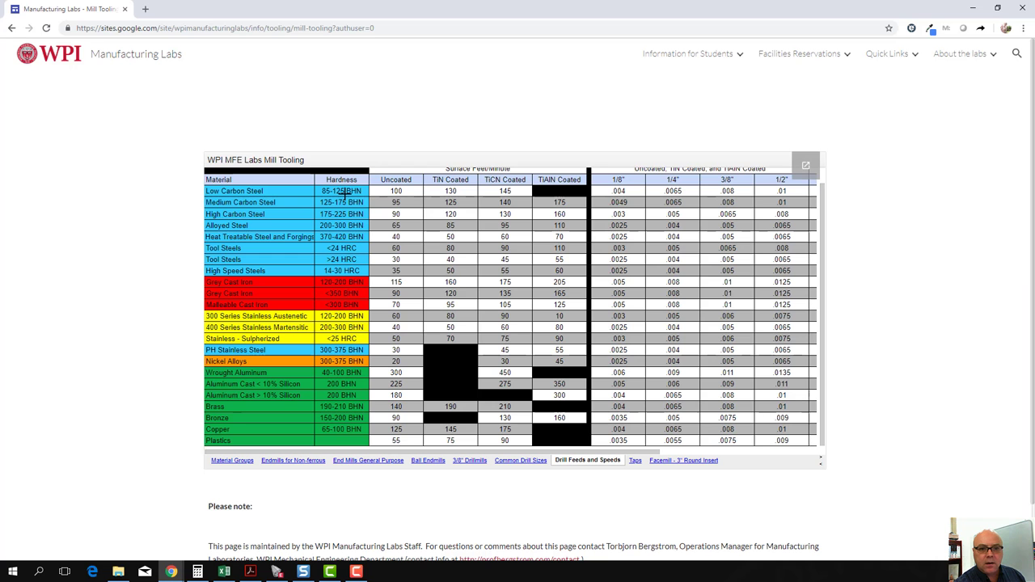
{"action": "mouse_move", "coordinate": [473, 378]}
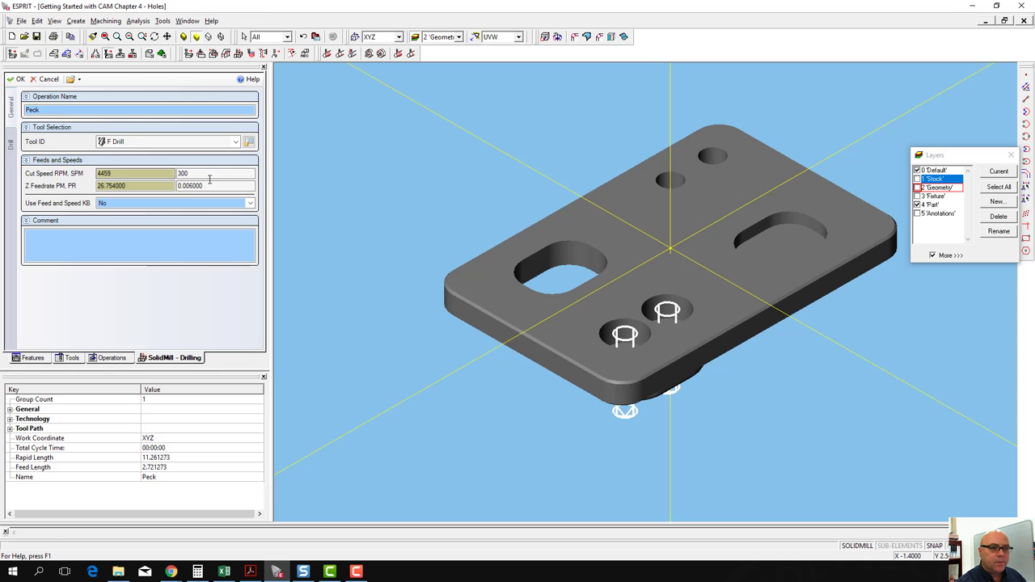
- Set the Z Feedrate to 0.009 per revolution, about 40.131 per minute
{"action": "triple_click", "coordinate": [191, 185]}
{"action": "type", "text": "0.009000"}
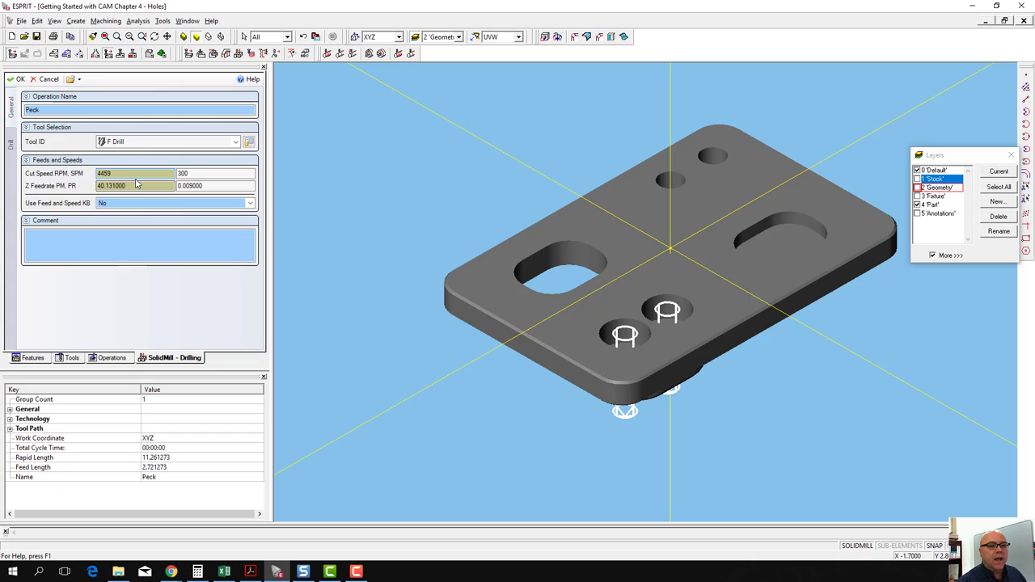
{"action": "triple_click", "coordinate": [136, 173]}
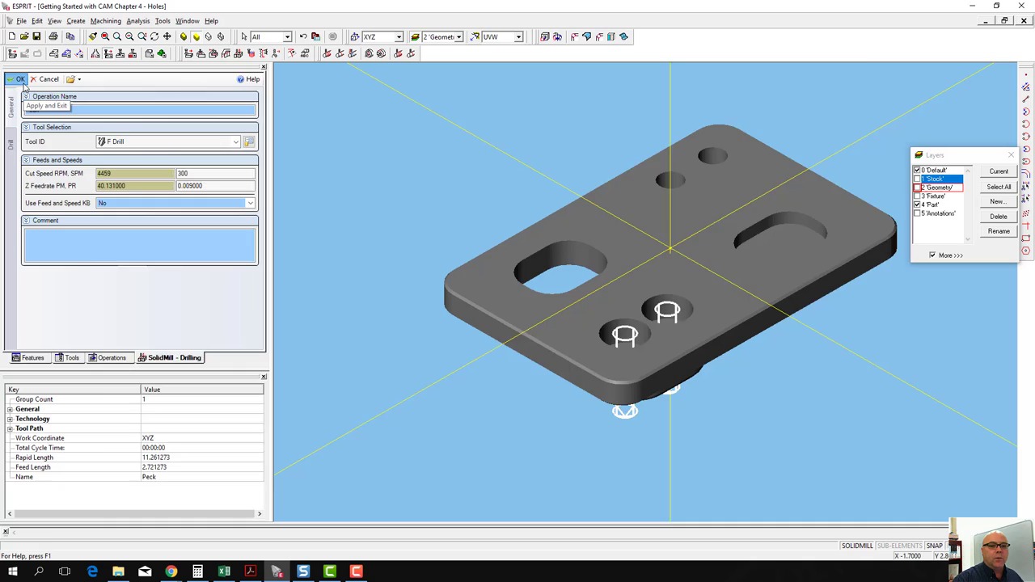
- Apply the edited Peck operation with OK, updating toolpath lengths and cycle time
{"action": "left_click", "coordinate": [18, 78]}
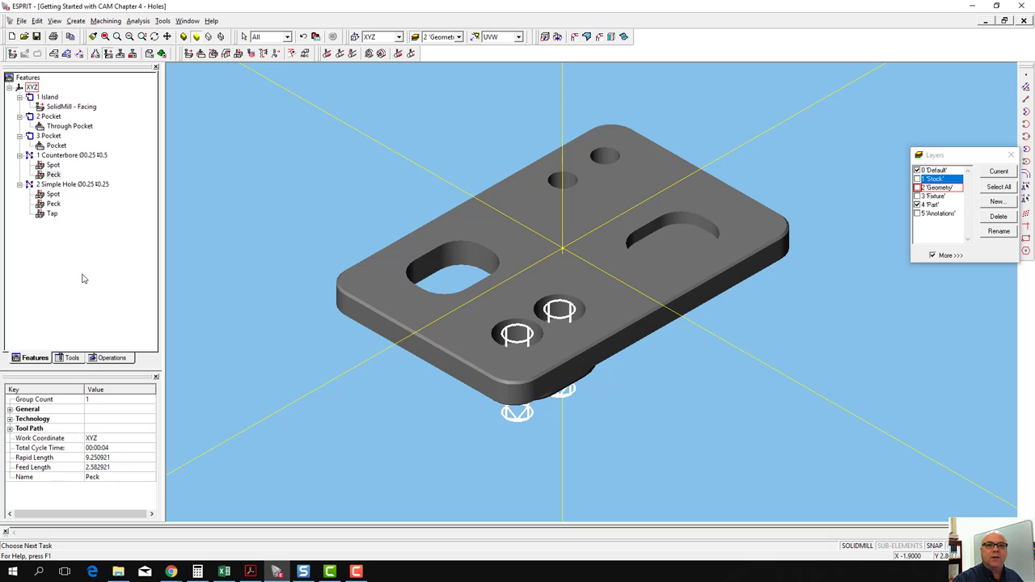
{"action": "mouse_move", "coordinate": [56, 390]}
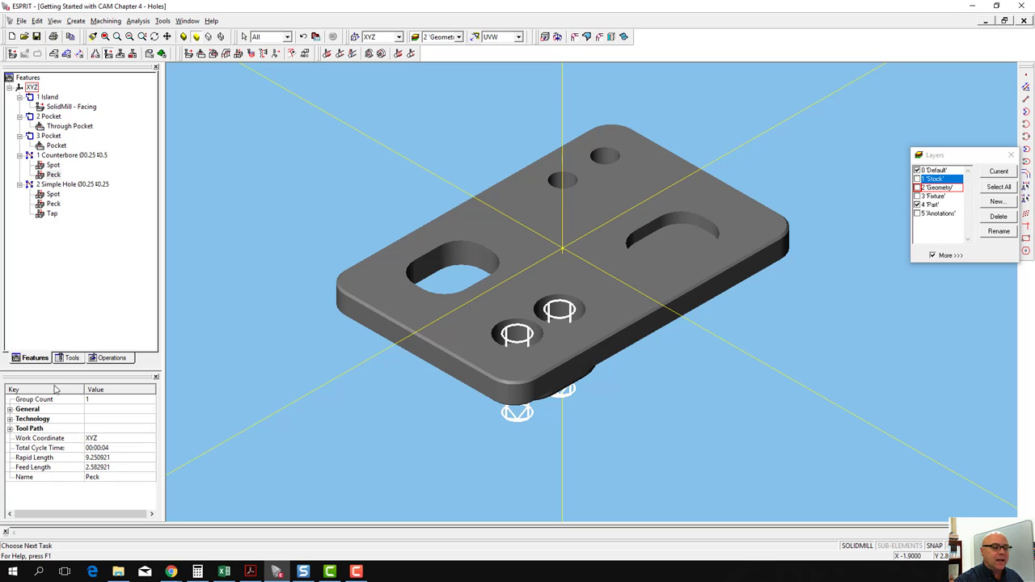